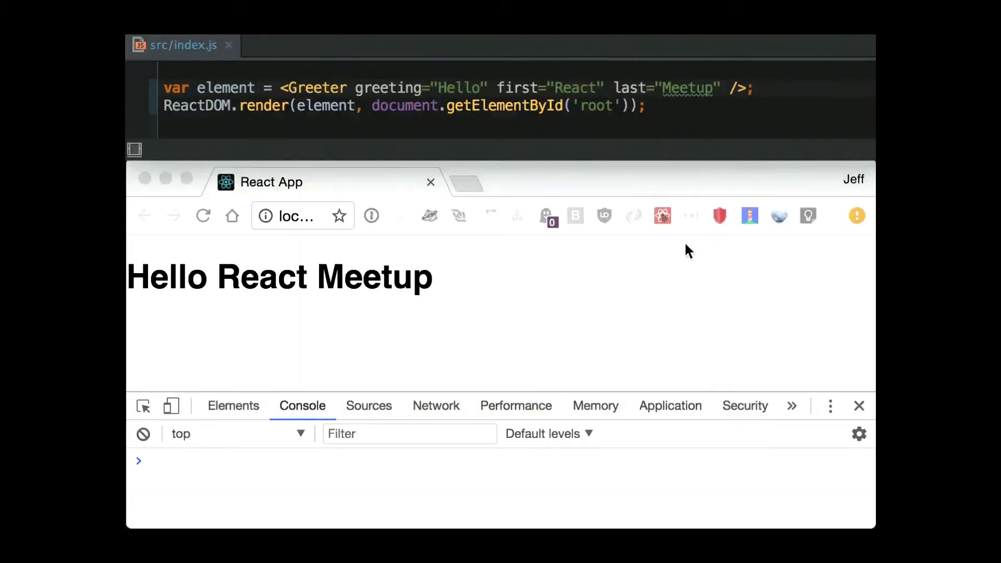
# - Replace the Greeter element's greeting value "Hello" with "Hi" in src/index.js
pyautogui.doubleClick(459, 88)
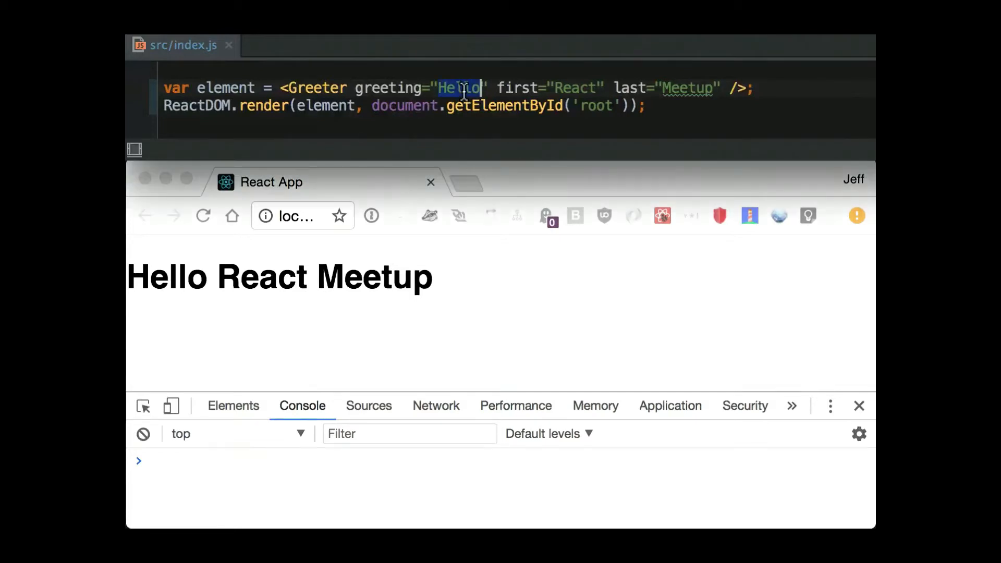
pyautogui.write('Hi')
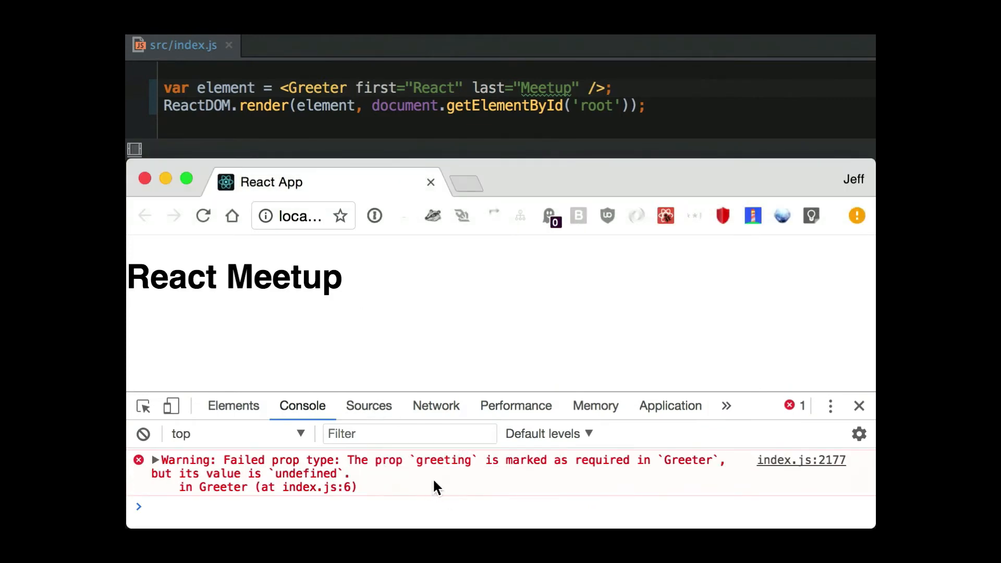
pyautogui.moveTo(440, 496)
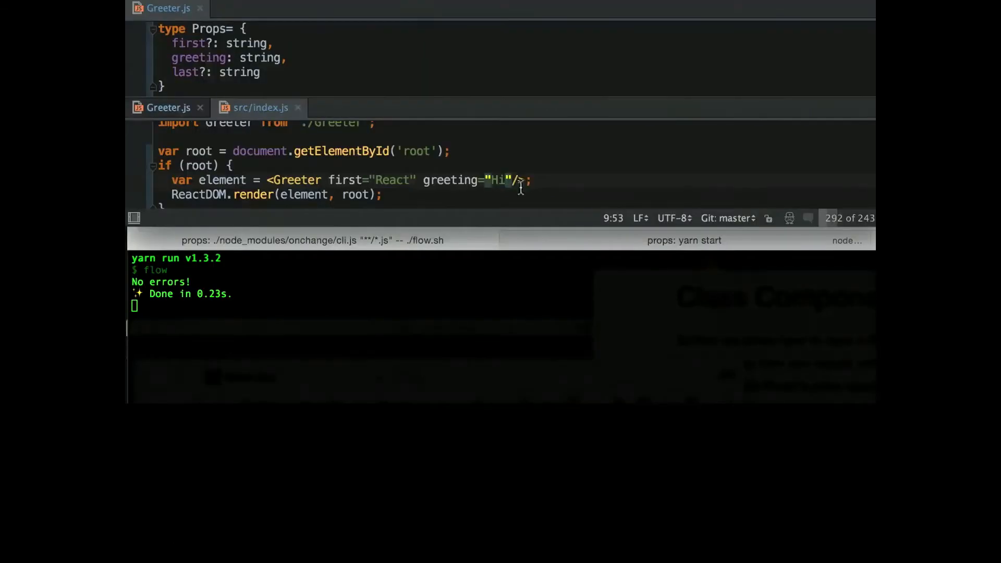
# - Add last="Meetup" to Greeter and remove its greeting prop, leaving Flow to report the missing required property
pyautogui.write('last')
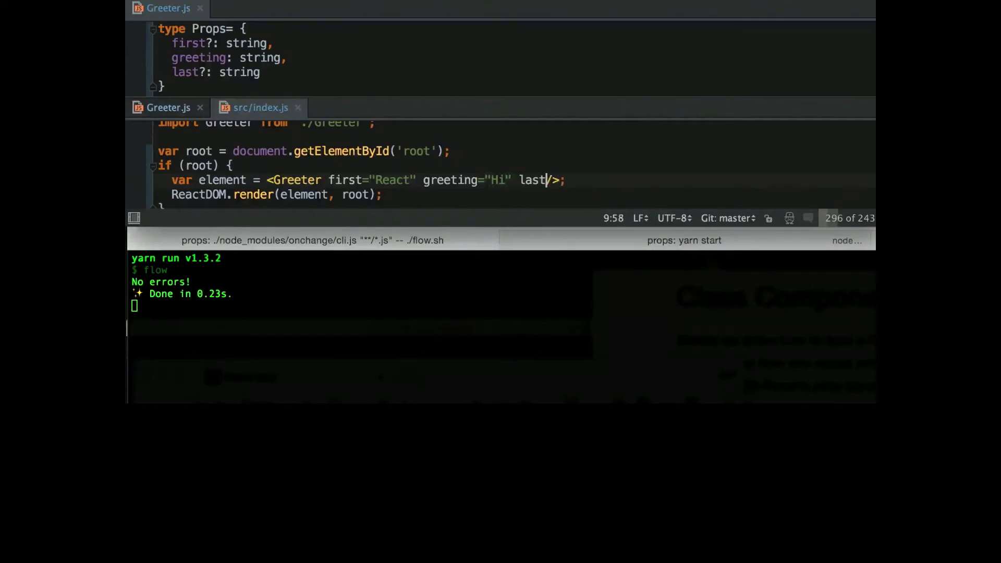
pyautogui.write('="Meetup"')
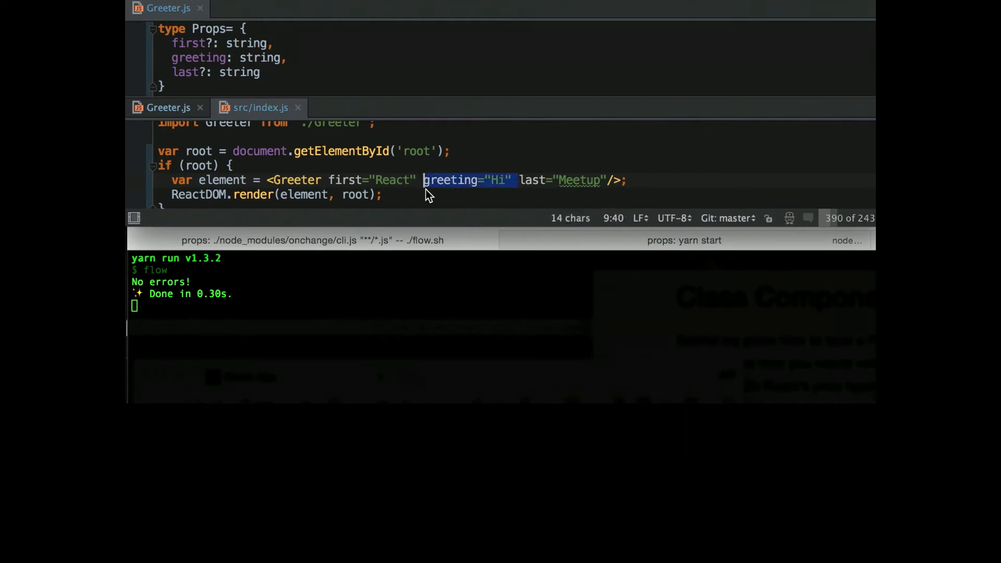
pyautogui.press('Delete')
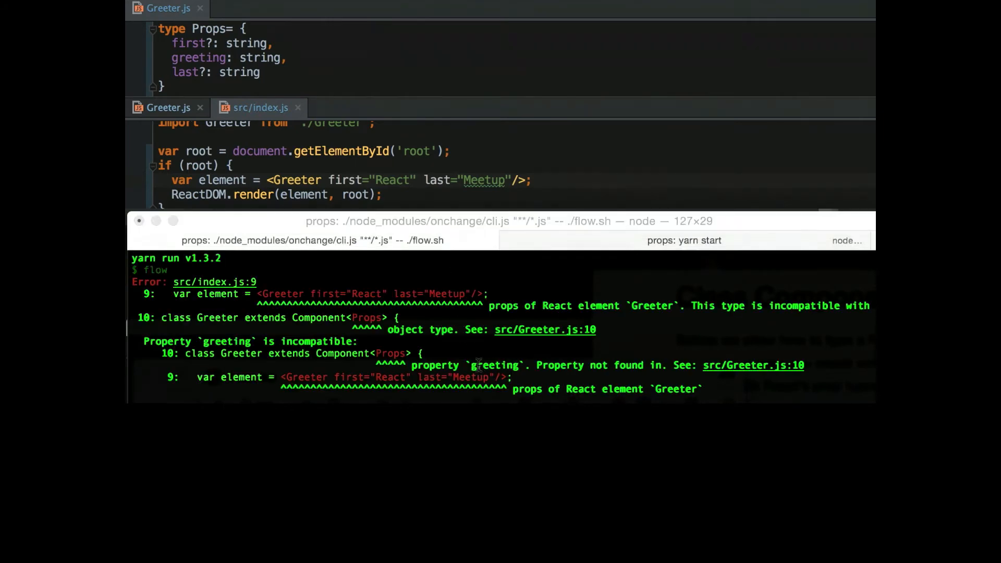
pyautogui.moveTo(413, 365); pyautogui.dragTo(647, 365)
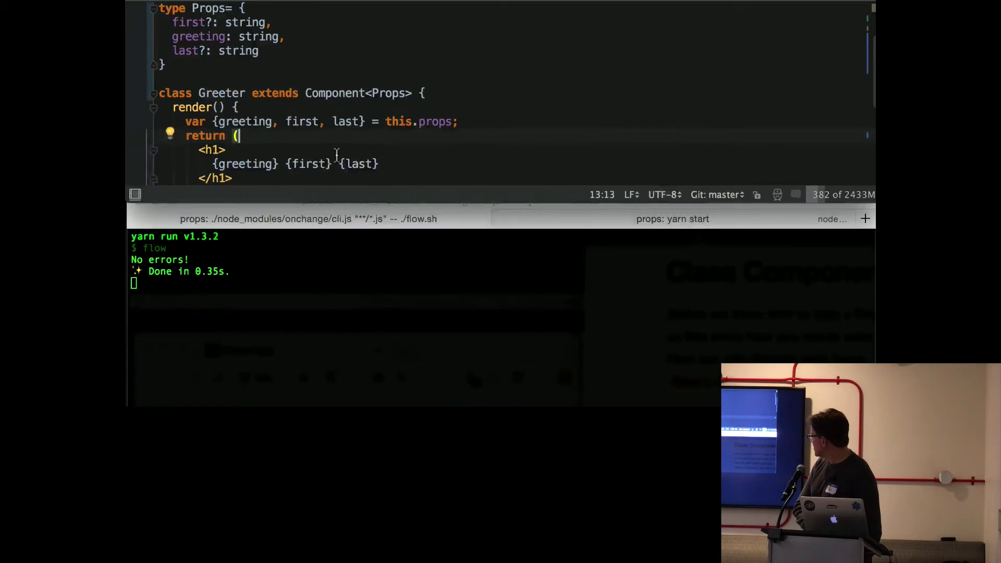
# - Render first and last as {first.toUpperCase()} and {last.toUpperCase()} in Greeter.js via autocomplete
pyautogui.write('.toUpperCase(')
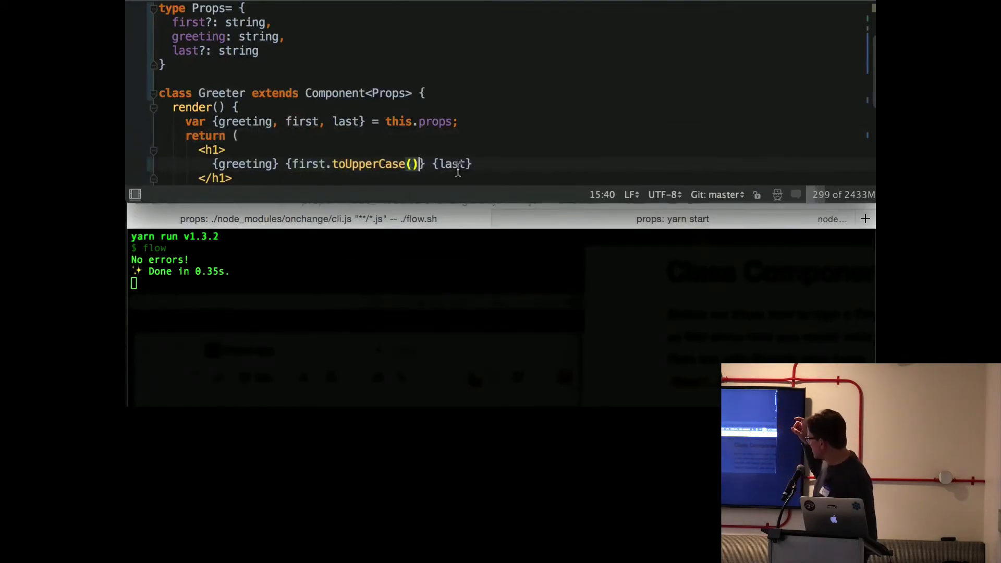
pyautogui.write('.toU')
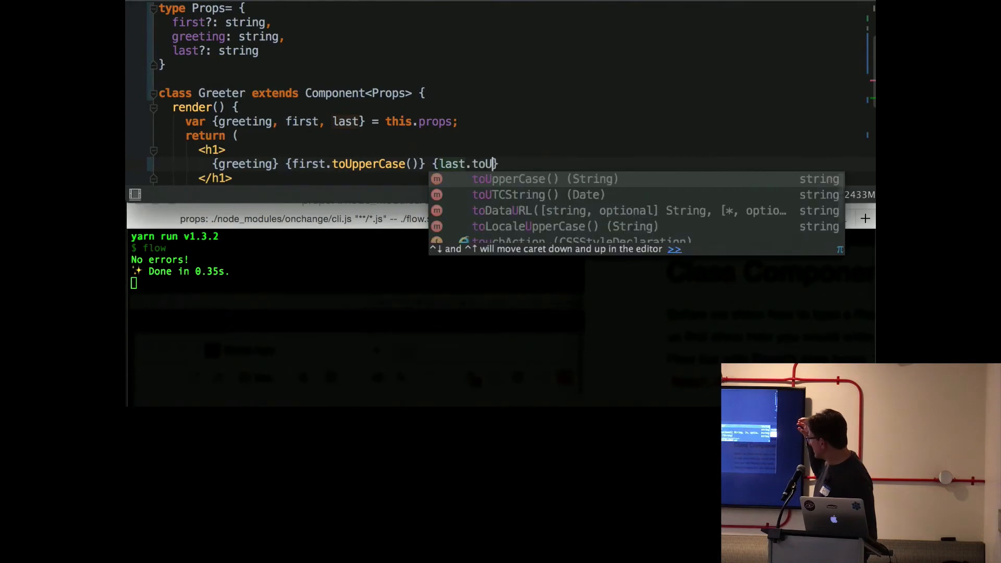
pyautogui.press('Tab')
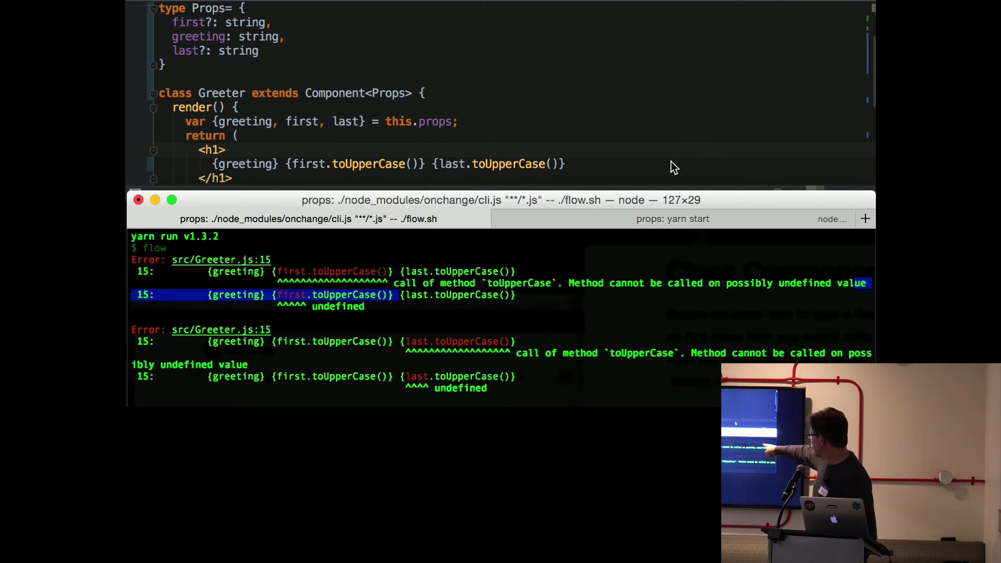
pyautogui.moveTo(343, 42)
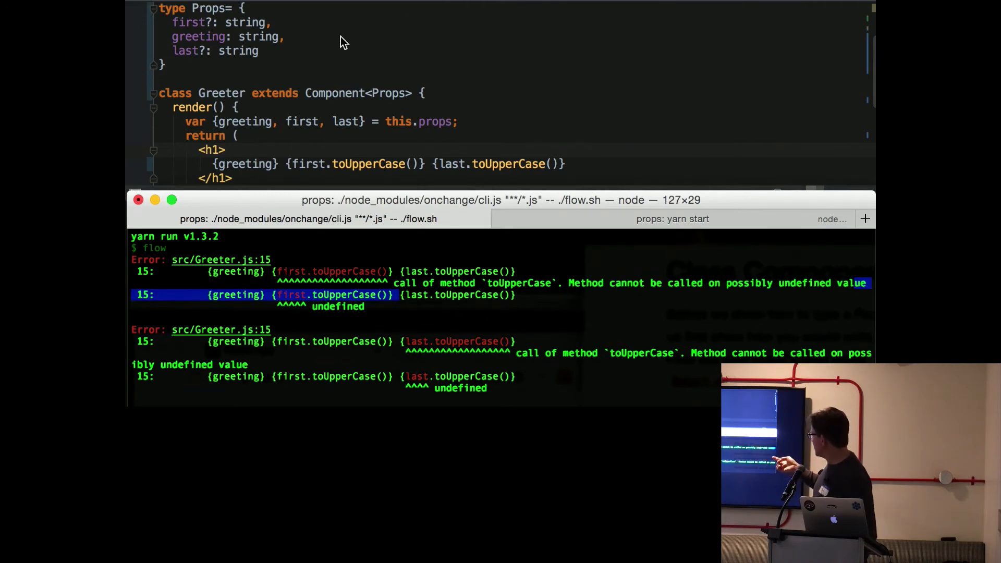